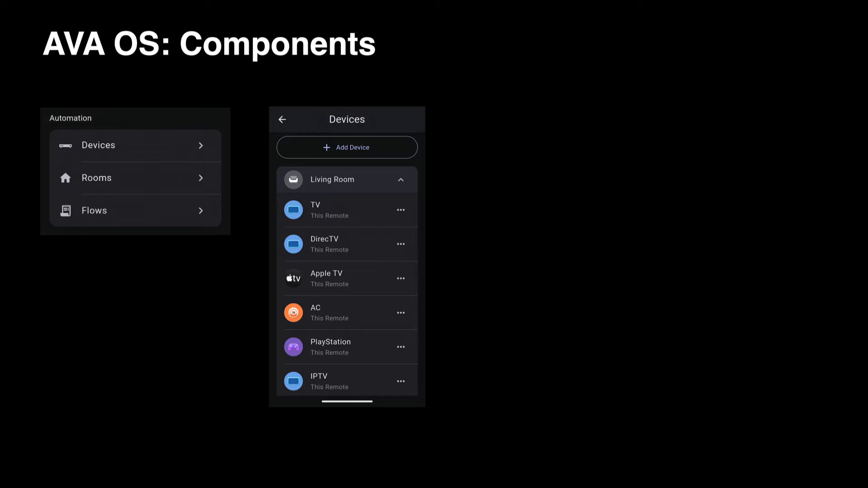
Reveal the Rooms screenshot beside the Automation menu and Devices list, then advance to Device Support
click(95, 177)
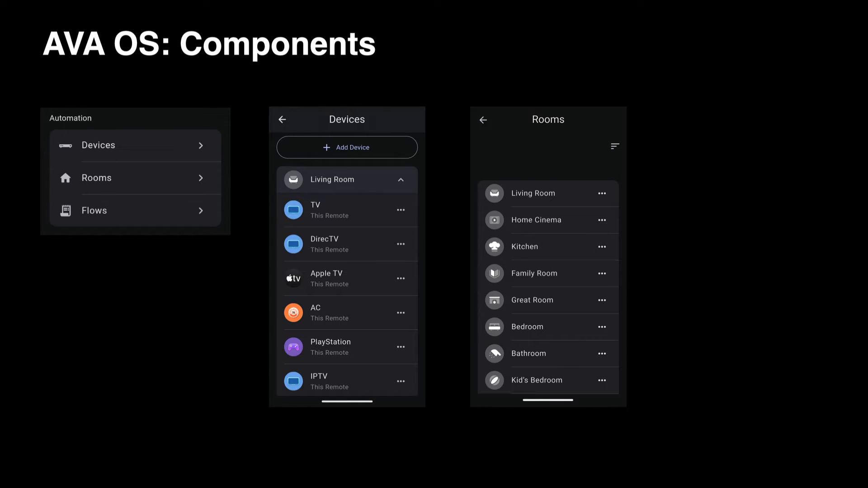
click(94, 211)
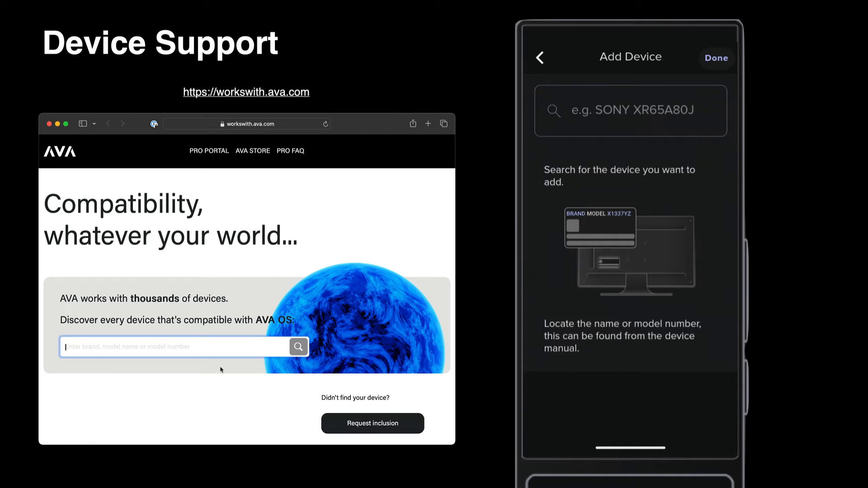
Search 'ka' on worksWith.ava.com and pick Kaleidescape, confirming its players and IP driver are supported
text(kaleid)
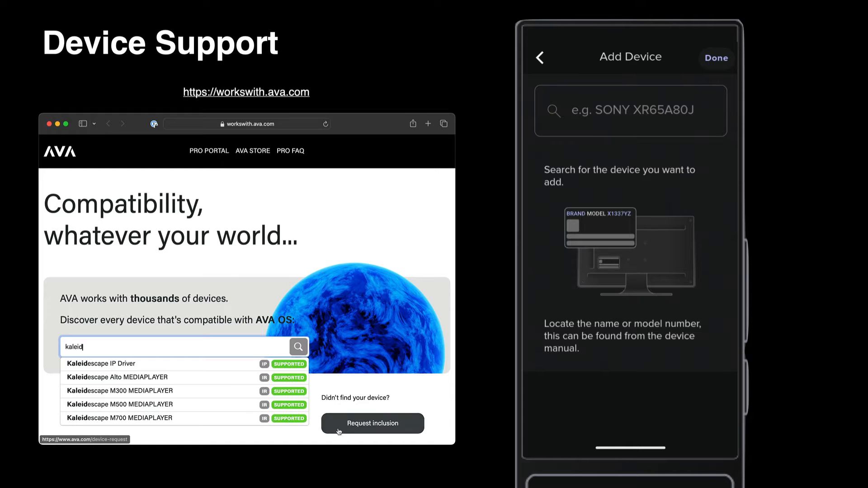
click(372, 423)
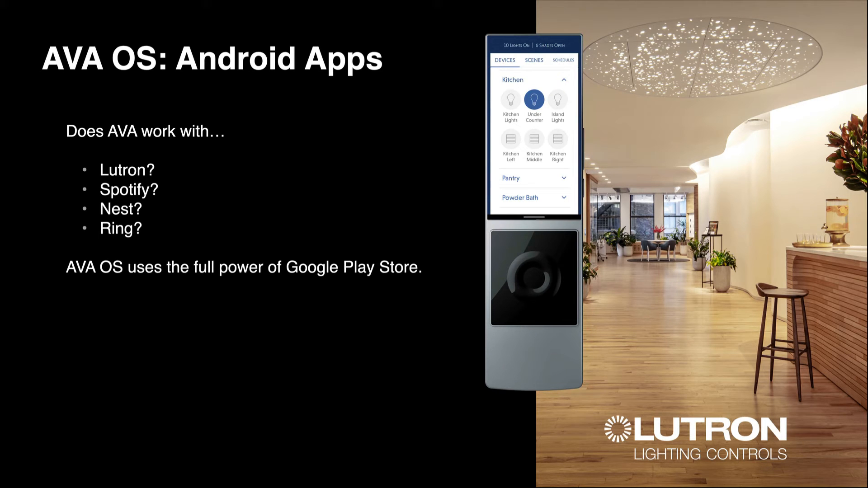
Reveal the Lutron, Spotify, Home and Ring app icons with the Google Play badge
key(Right)
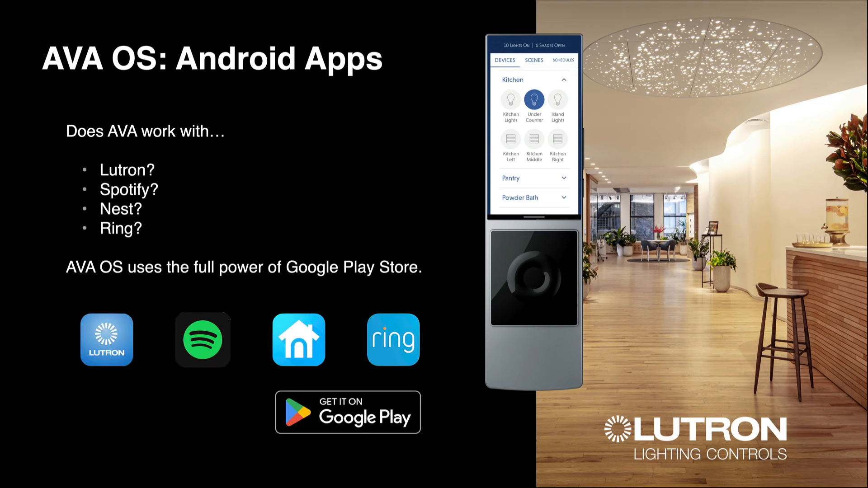